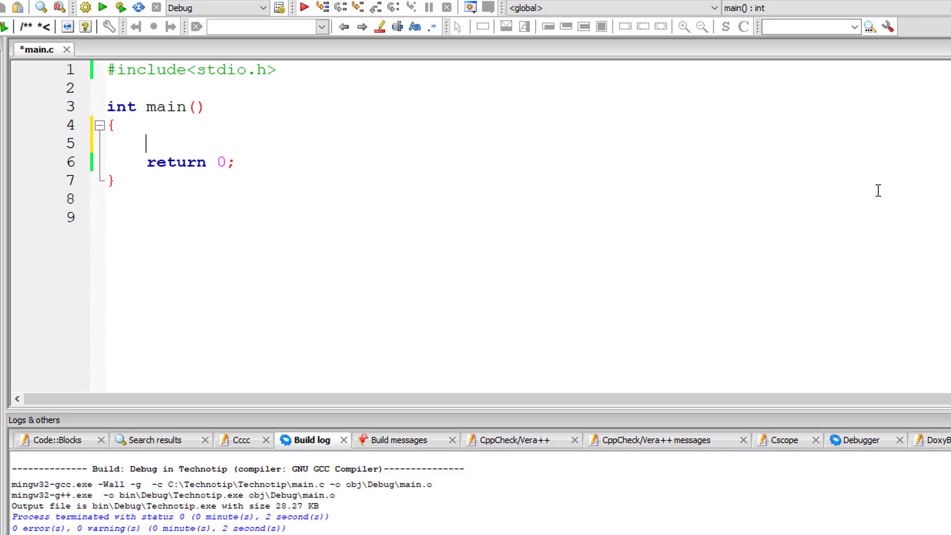
Add 'const float PI = 3.14159265359;' and 'float r, h, volume;' to main
text(const float P)
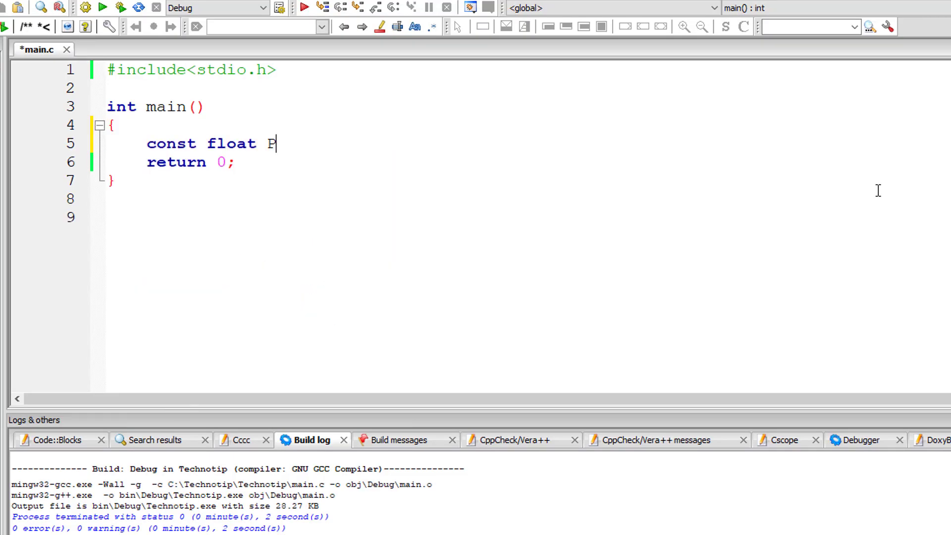
text(I =)
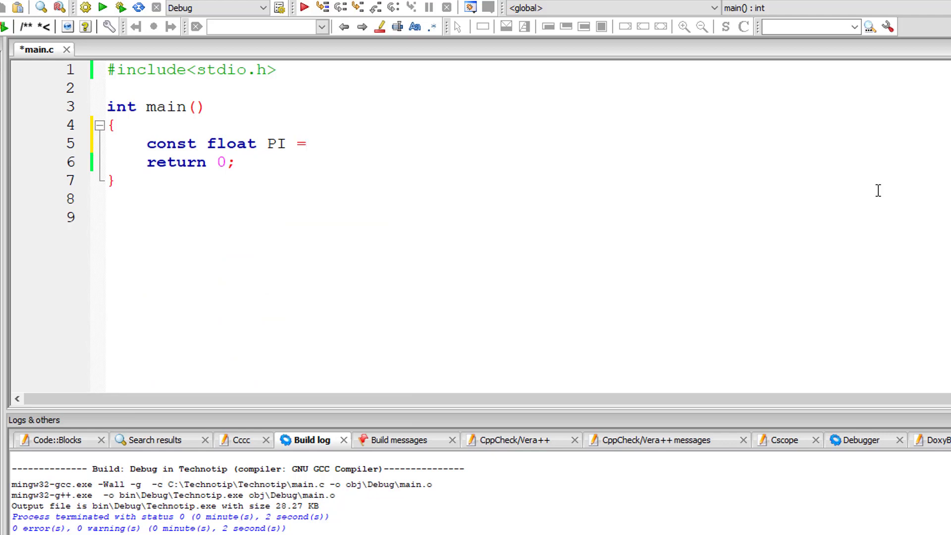
text(3.14159265359;)
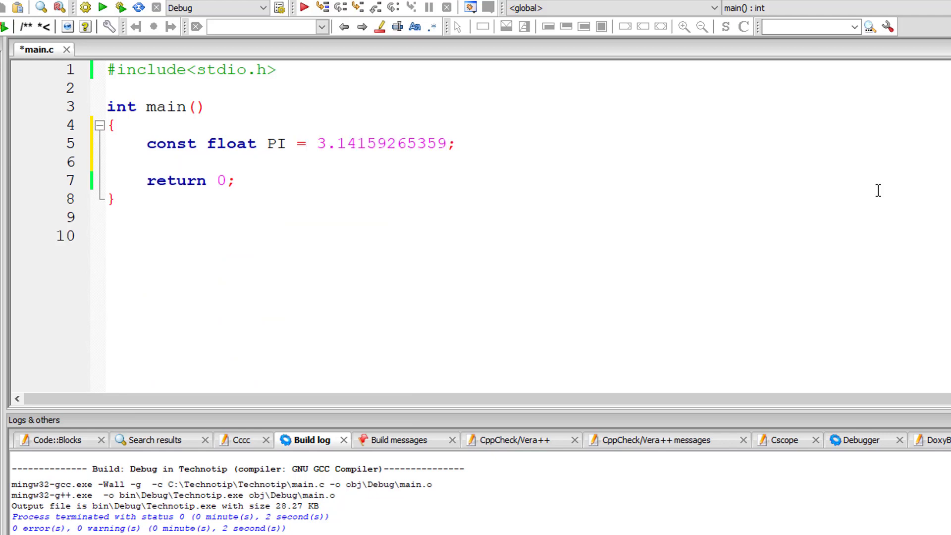
text(float)
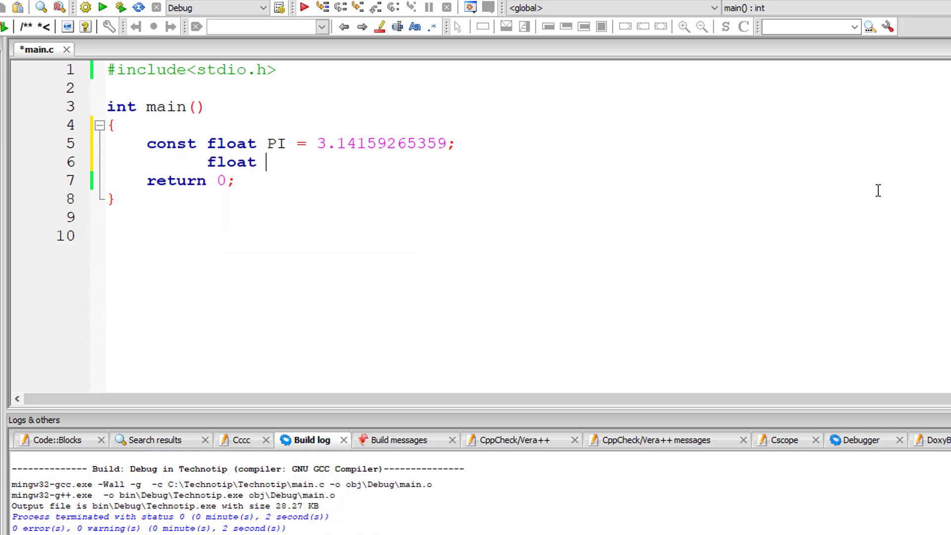
text(r, h,)
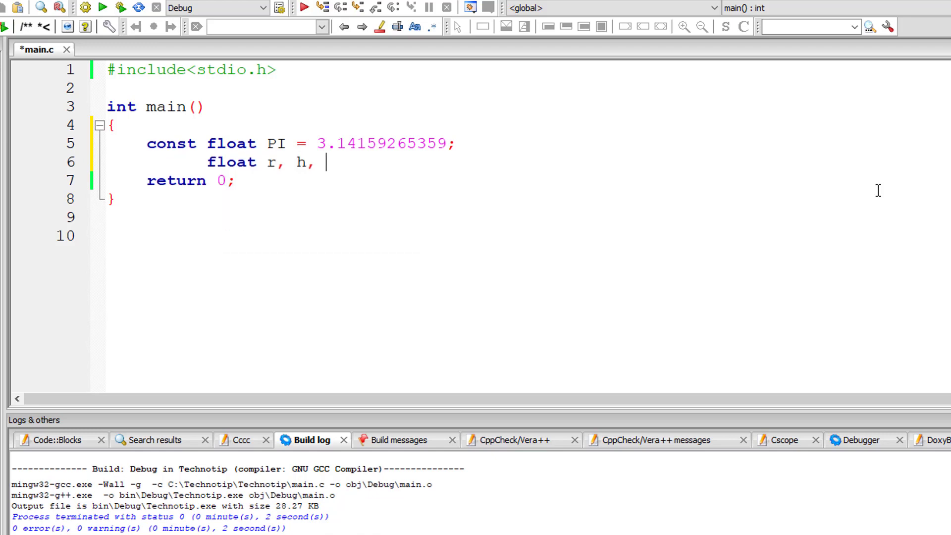
text(volume;)
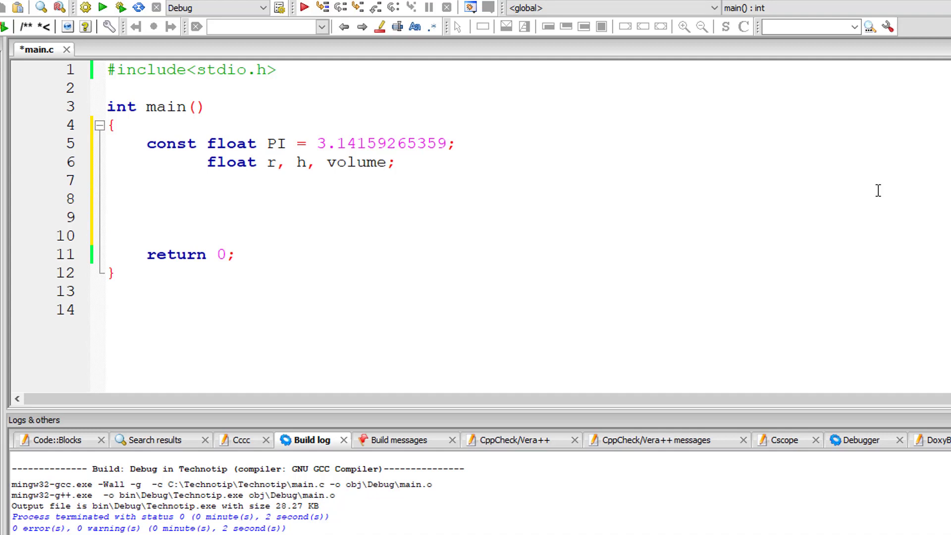
Add printf("Enter Radius and Height of the Cylinder\n") and scanf("%f%f", &r, &h)
text(printf())
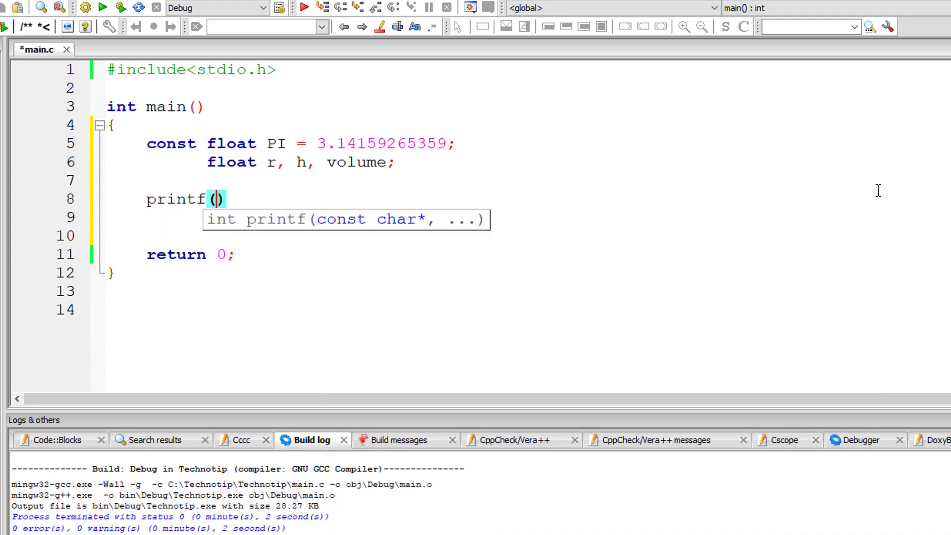
text("Enter R)
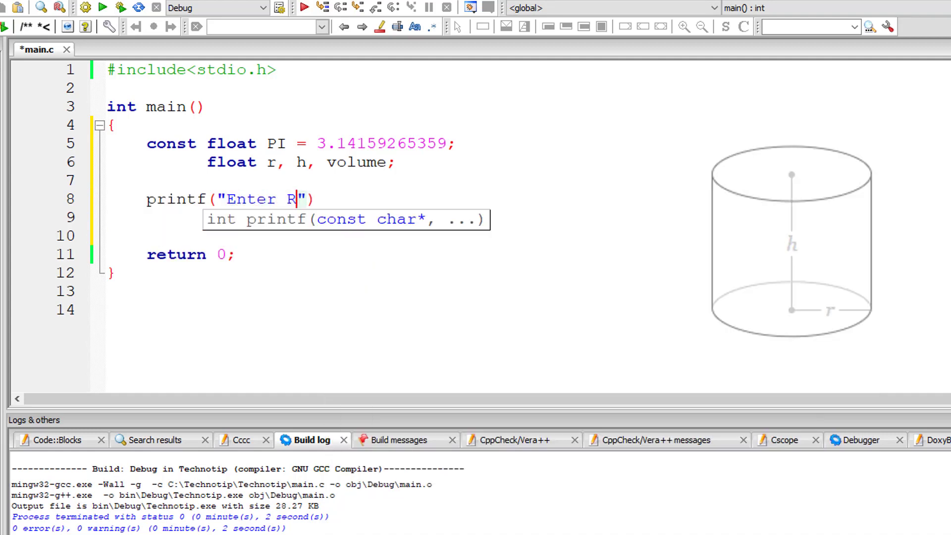
text(adius and Height of the C)
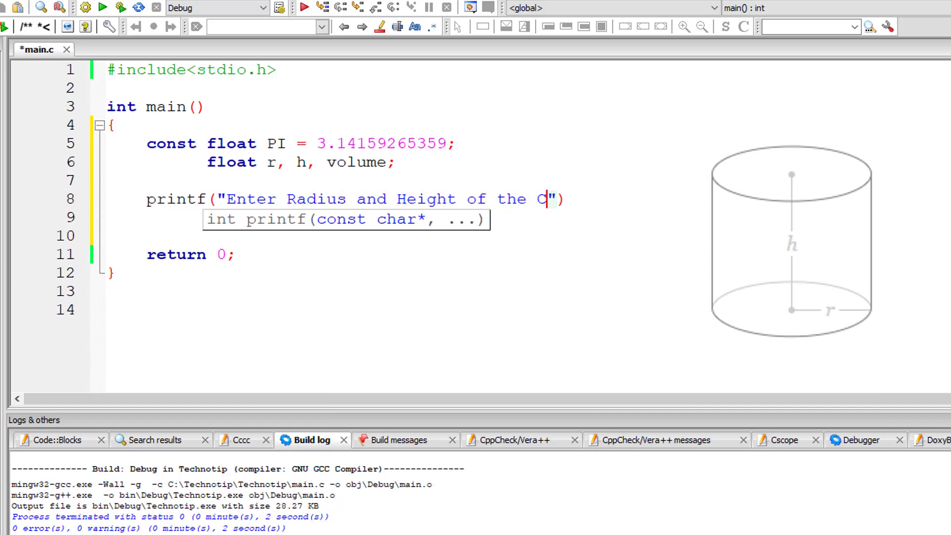
text(ylinder\n)
text(scanf()
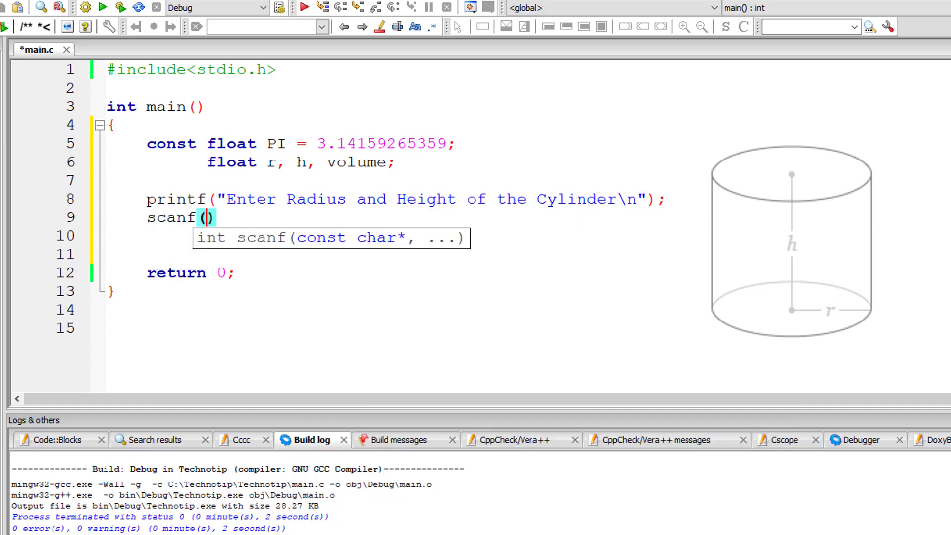
text("%f")
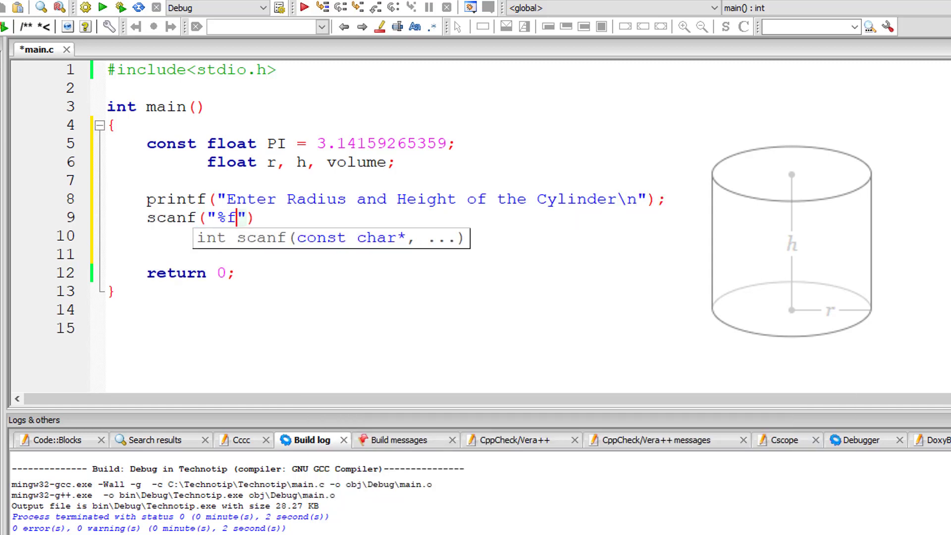
text(%f)
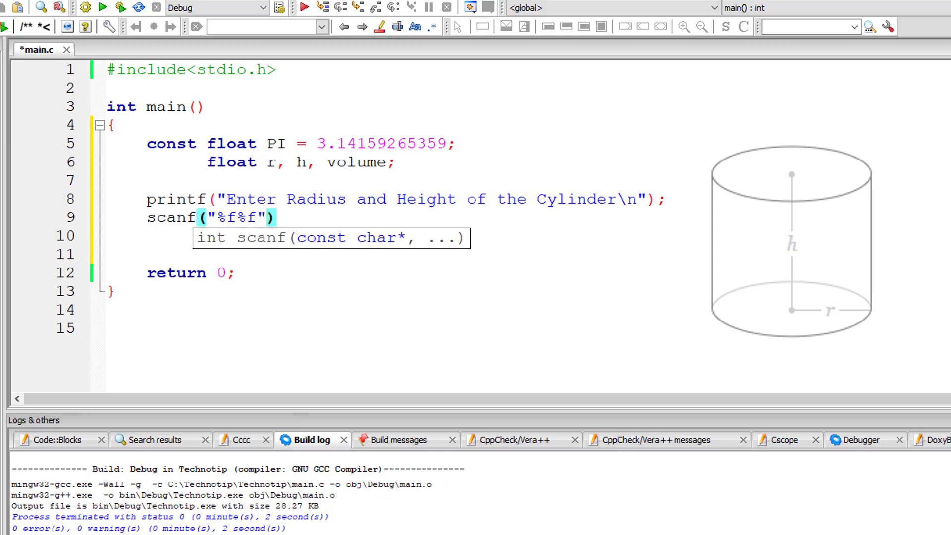
text(, &r, &h)
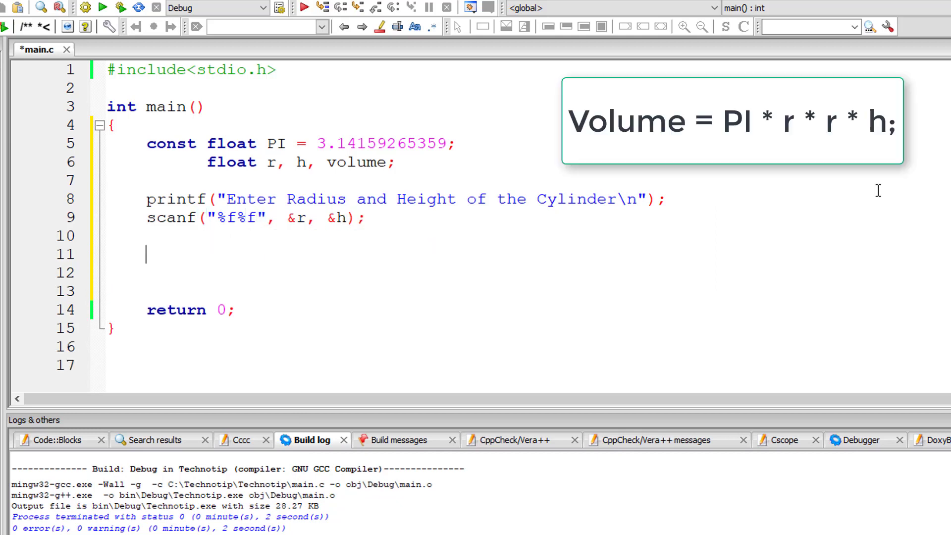
Compute the volume with 'volume = PI * r * r * h;'
text(volume)
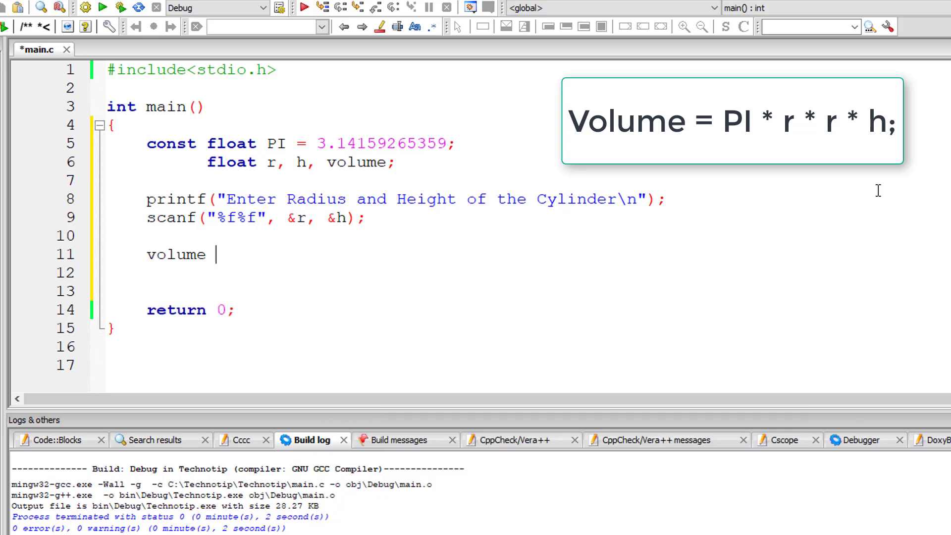
text(=)
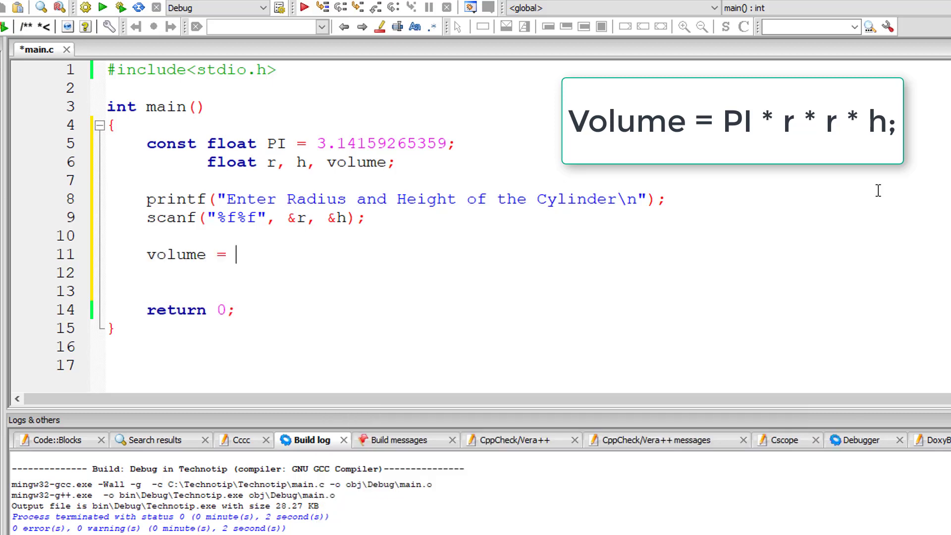
text(PI *)
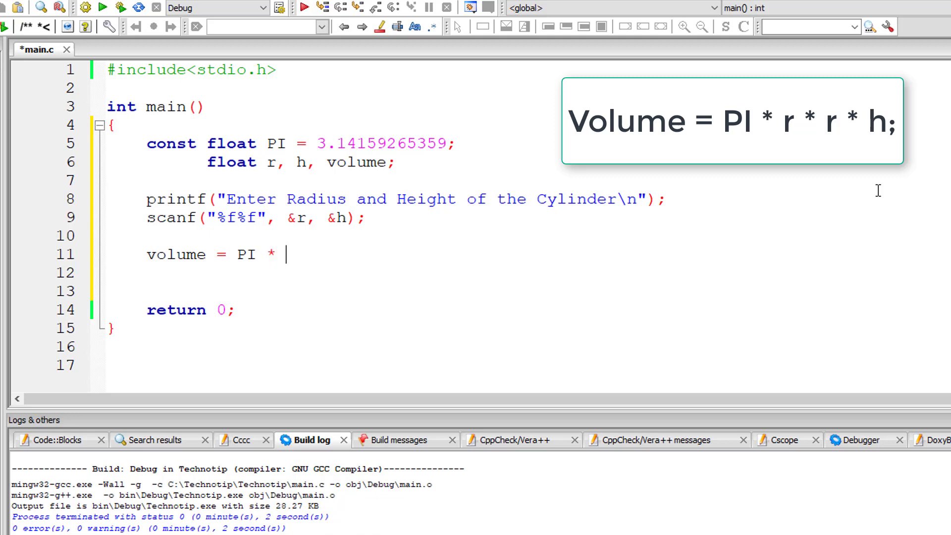
text(r * r *)
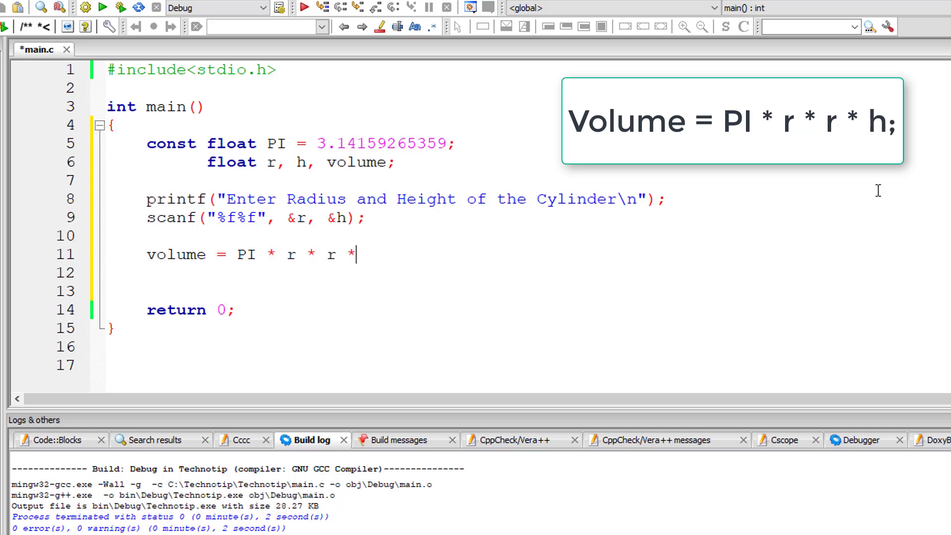
text(h;)
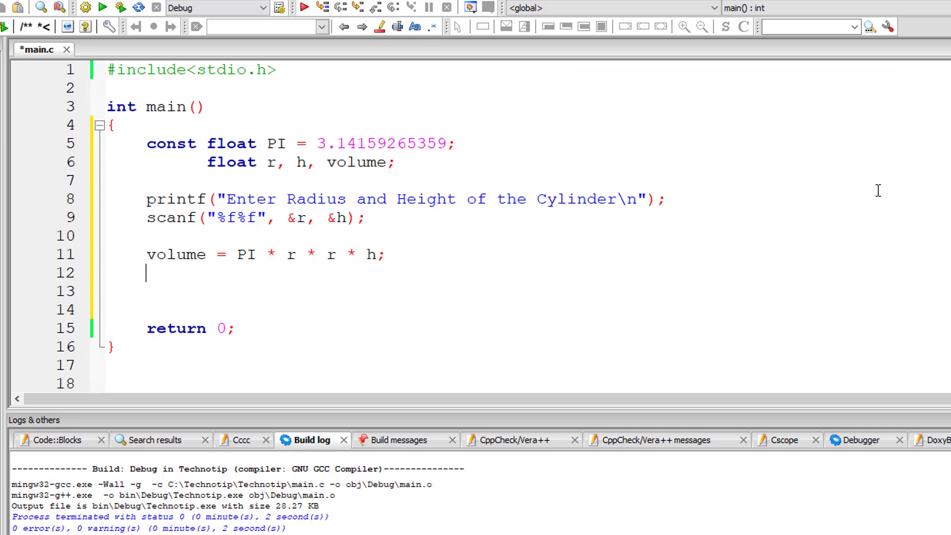
Print the volume with printf("Volume of Cylinder is %f\n", volume)
text(printf())
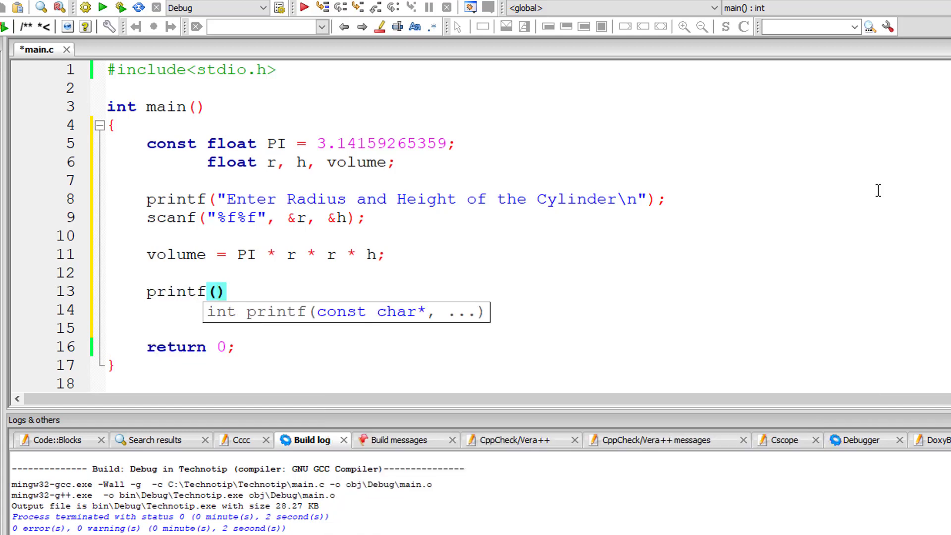
text("Volum")
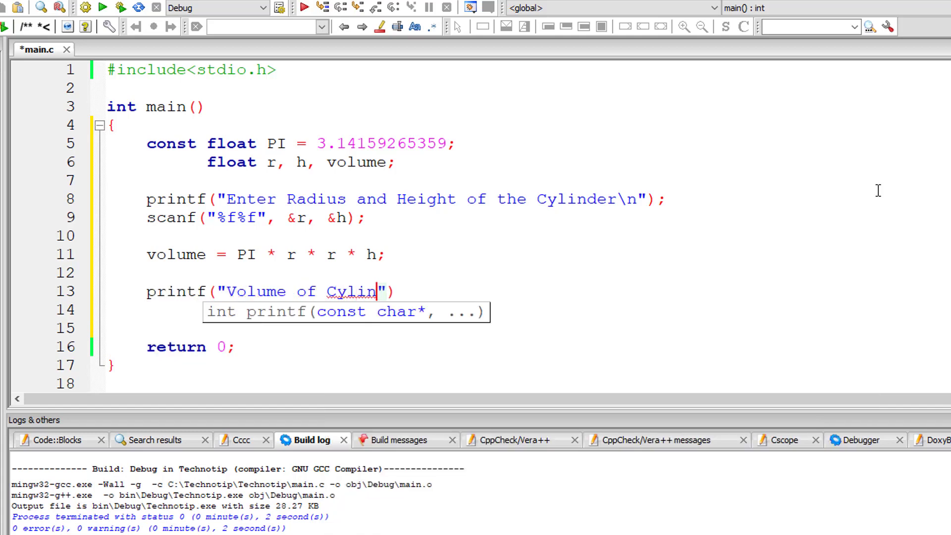
text(der is %f)
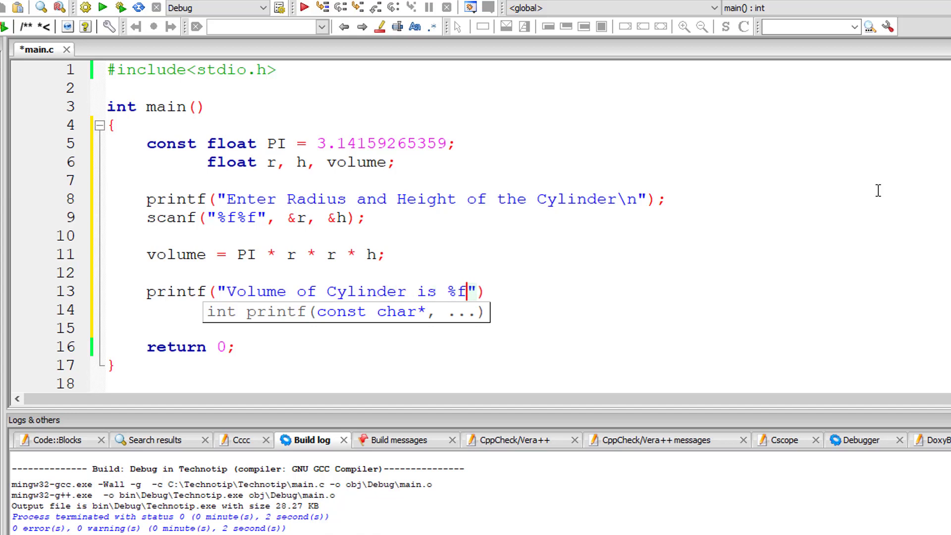
text(\n,)
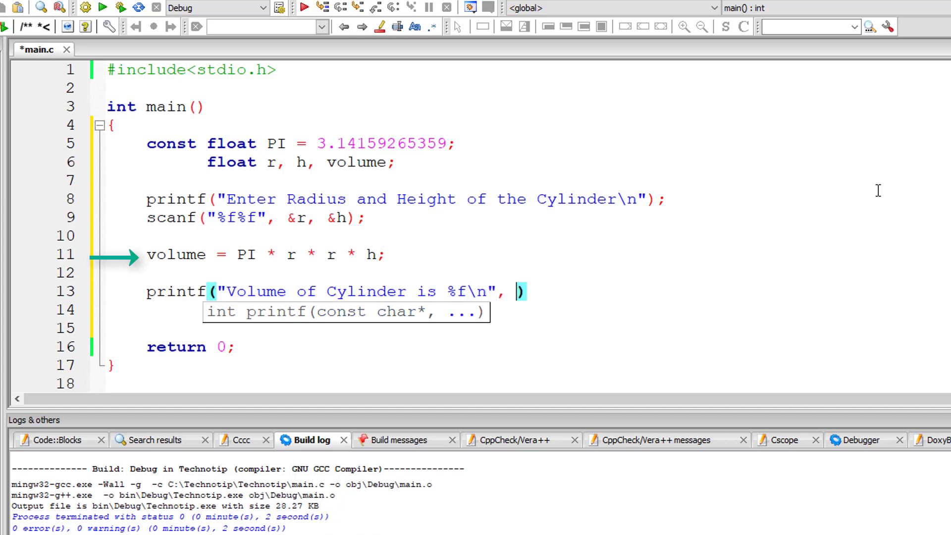
text(volume)
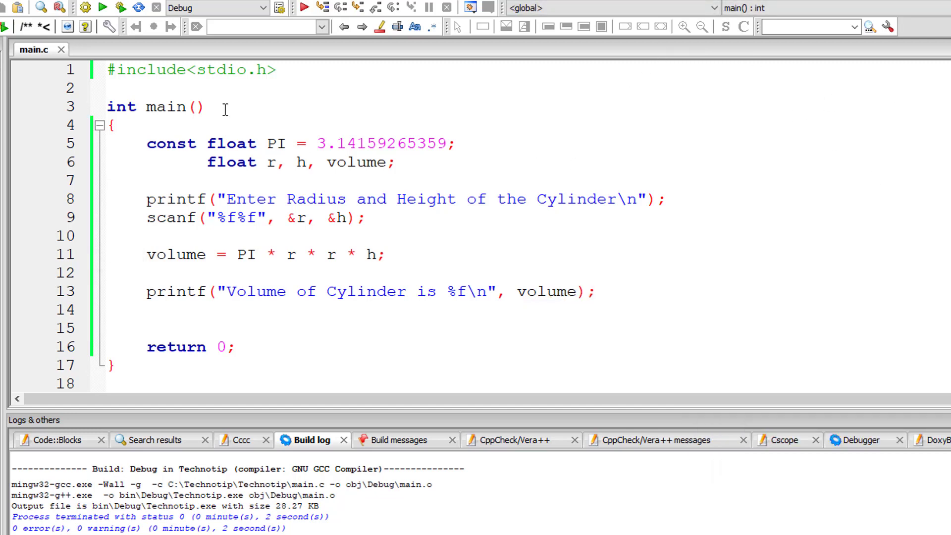
Build and run the program, entering radius 2 and height 5 in the console
click(85, 7)
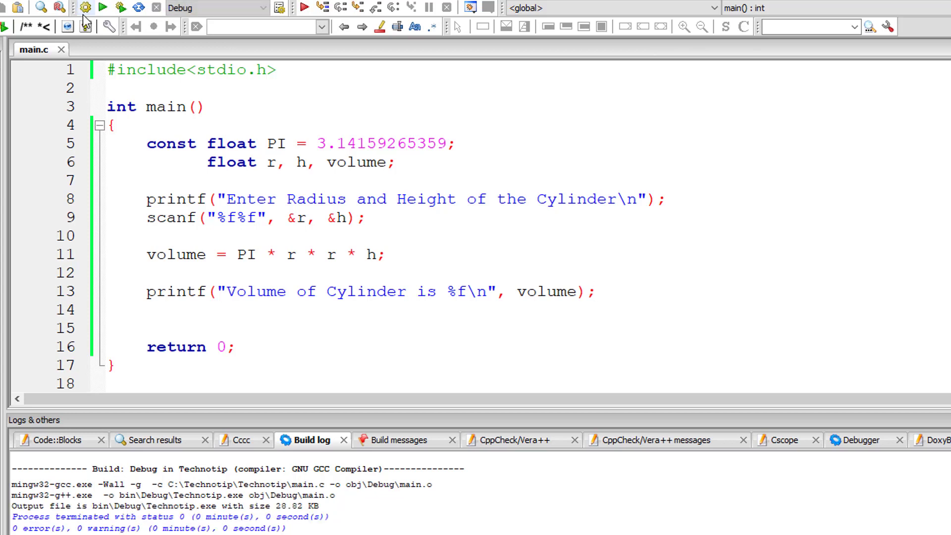
click(171, 333)
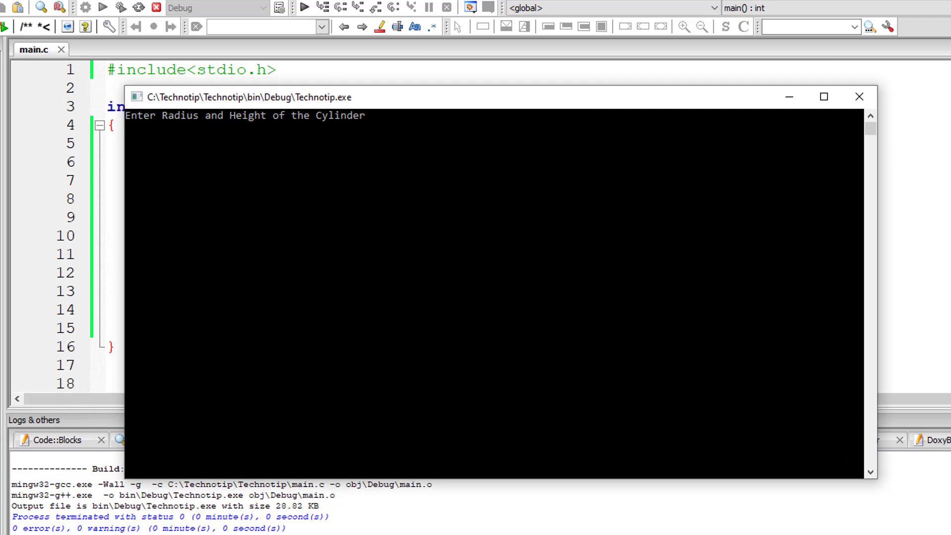
text(2)
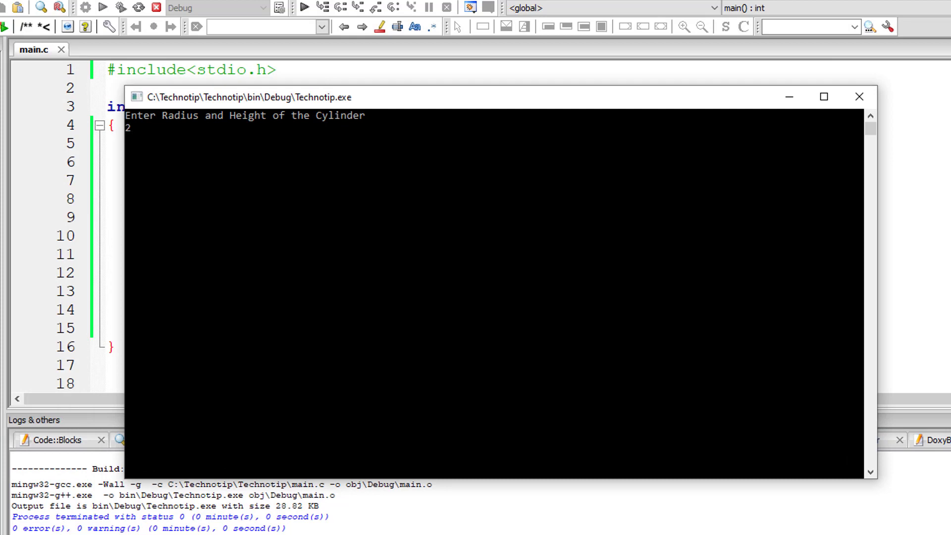
text(5)
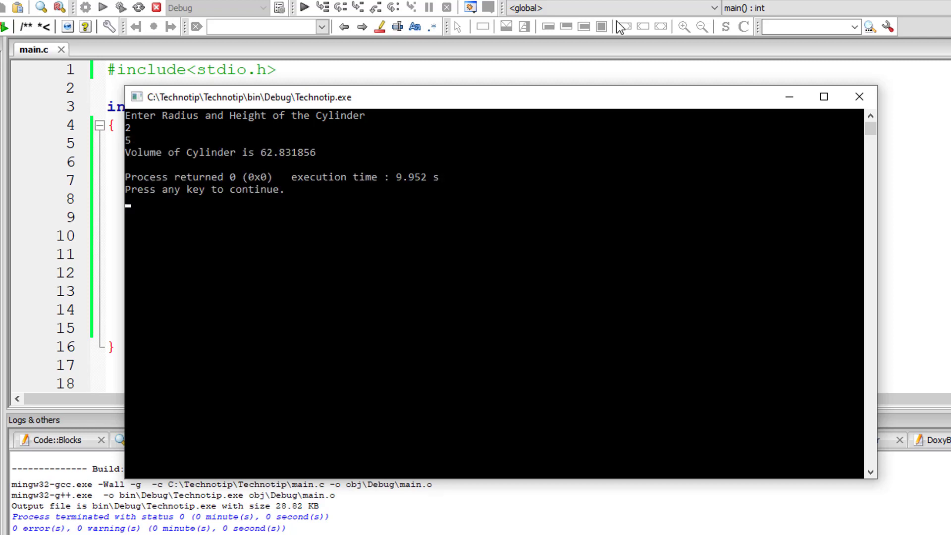
mouse_move(294, 162)
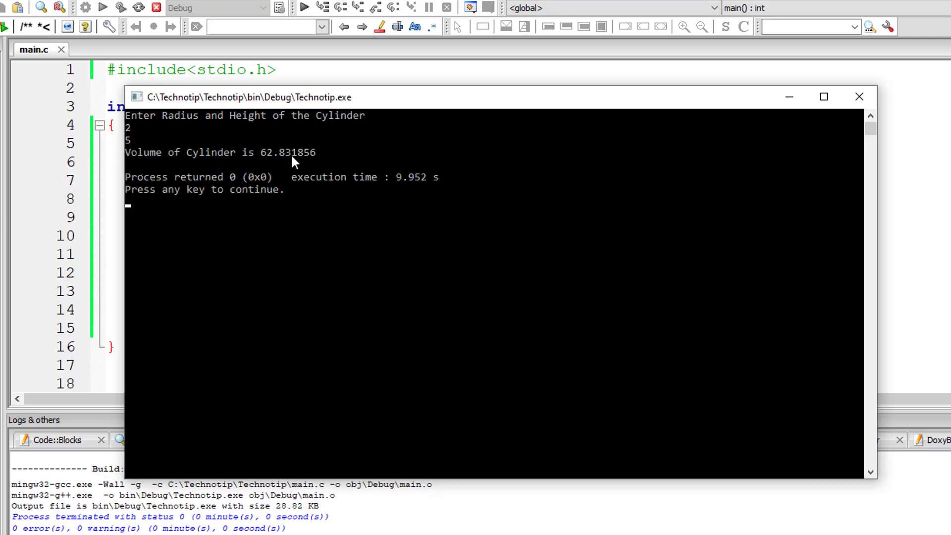